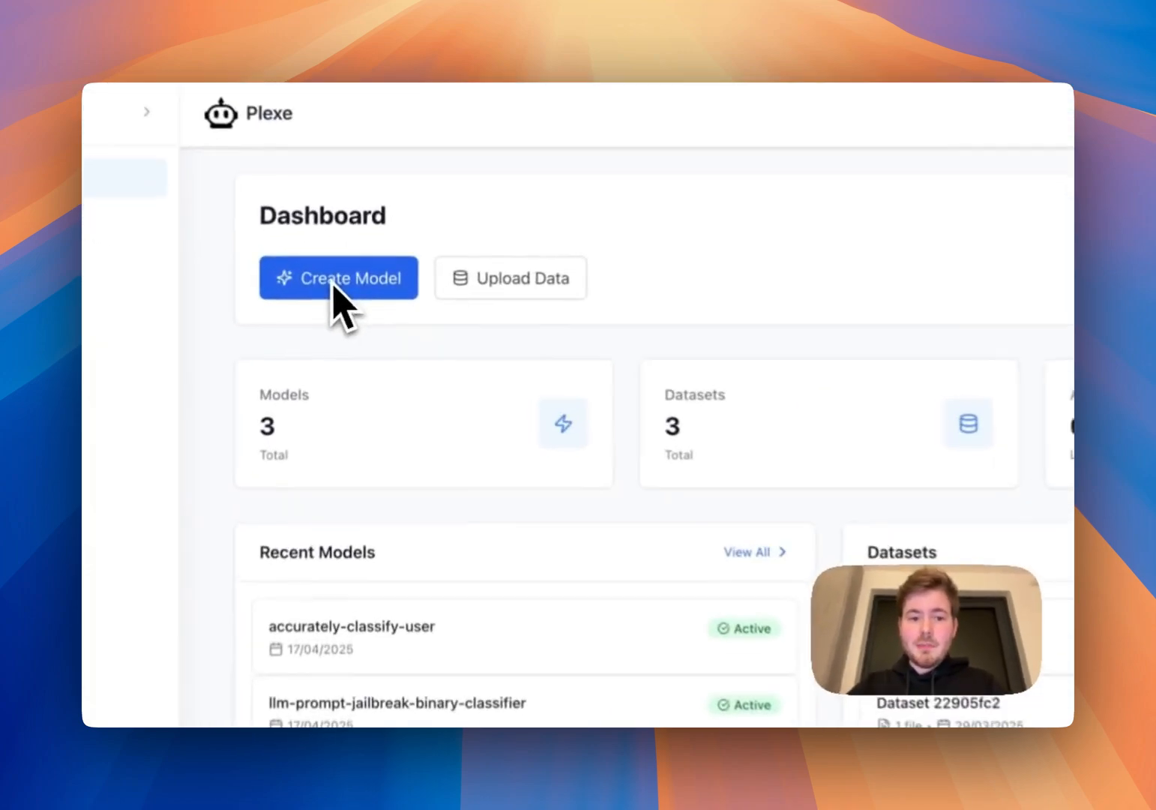
# - Create a model with intent 'Predict whether a given text representing a prompt to a large language model is an at...'
pyautogui.click(339, 278)
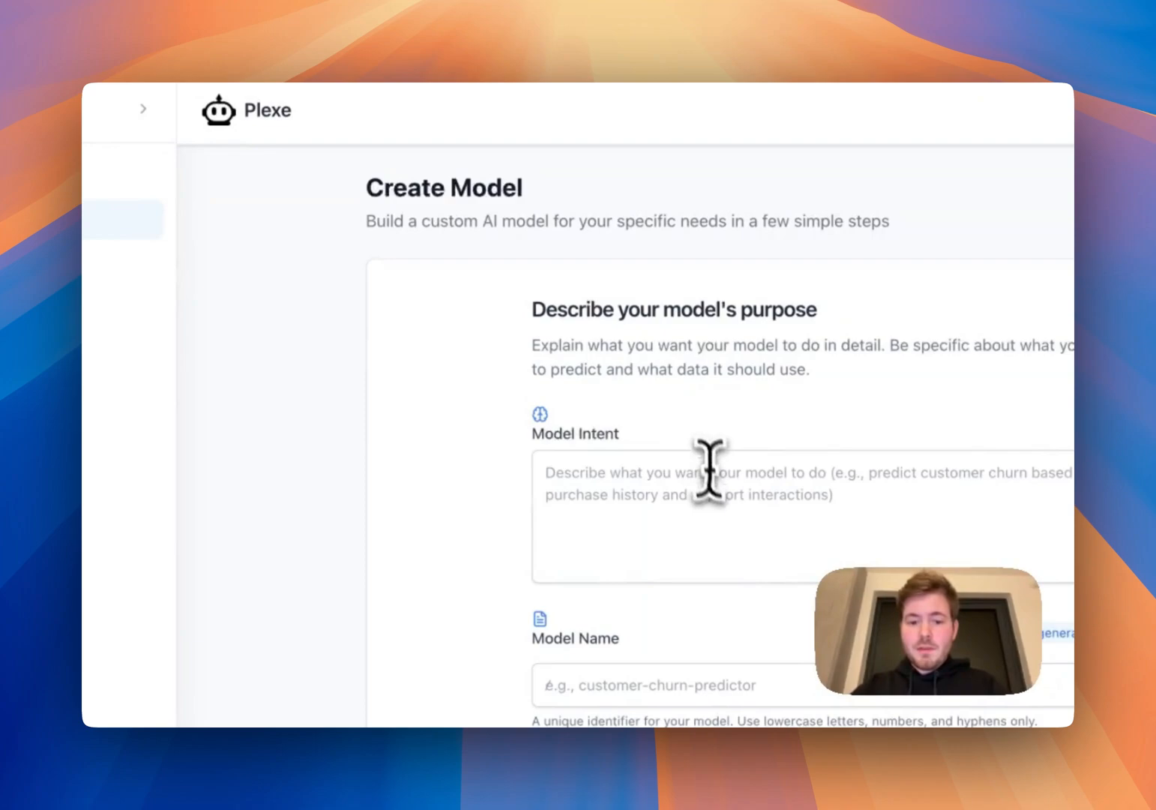
pyautogui.click(727, 487)
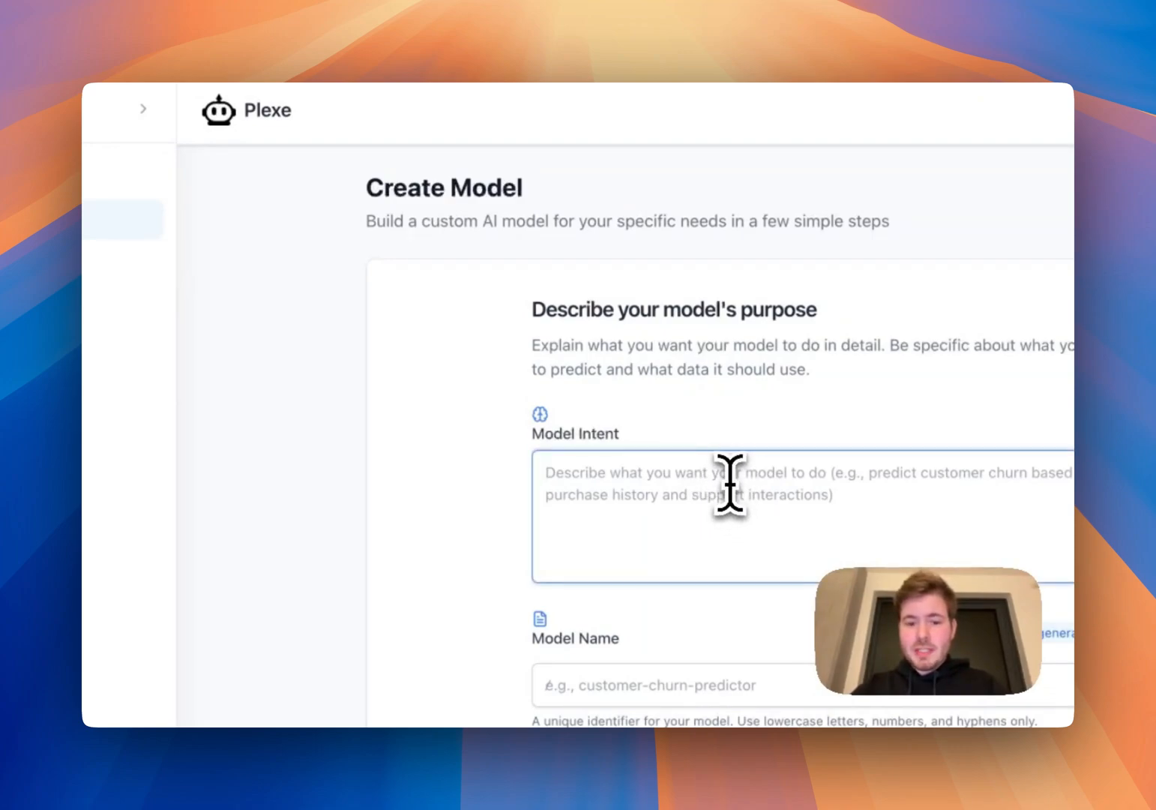
pyautogui.write('Predict whether a given text representing a prompt to a large language model is an attempt to jailbreak the model (1=yes, 0=no).')
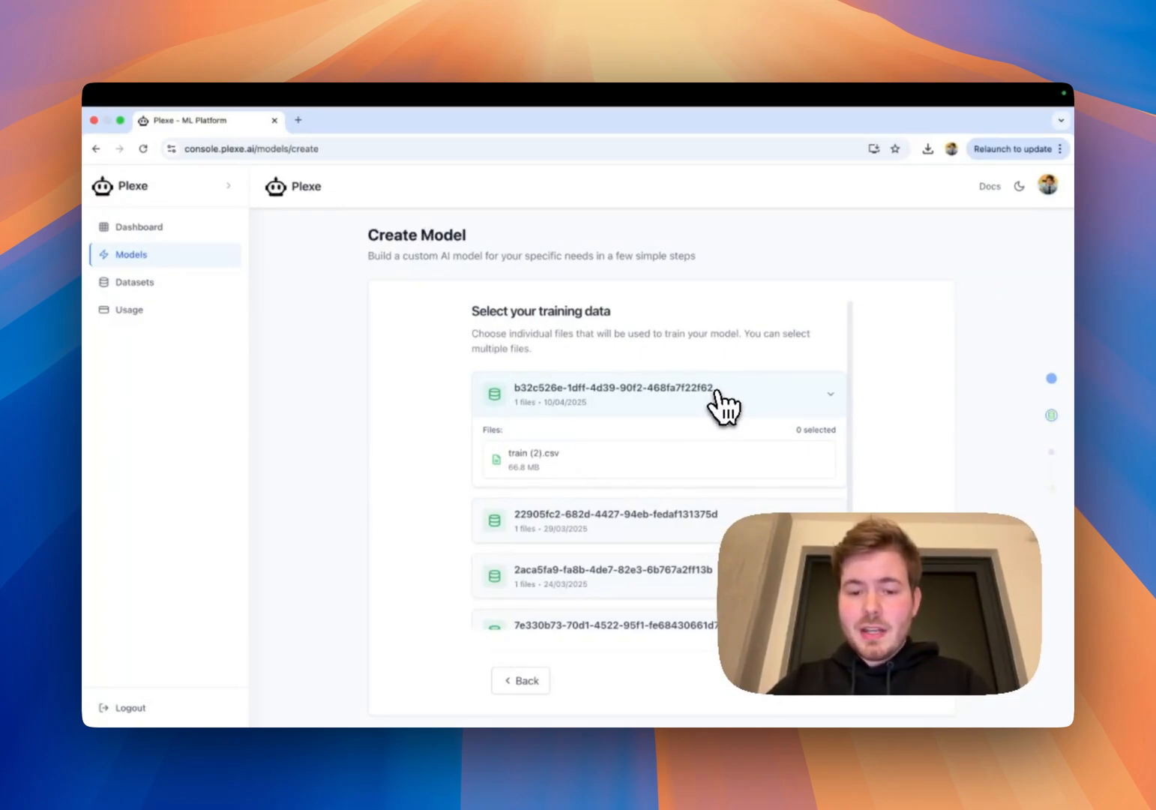
# - Continue with train (2).csv from dataset b32c526e as the training data
pyautogui.scroll(-3)
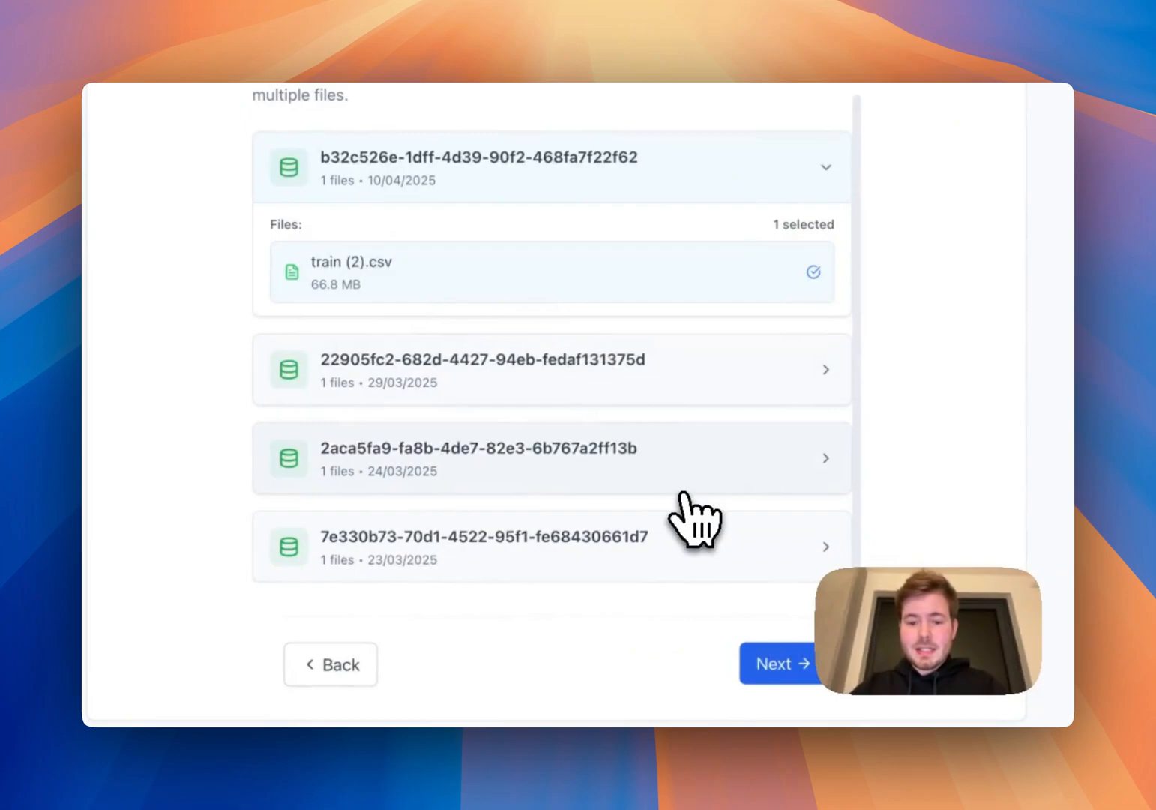
pyautogui.click(778, 663)
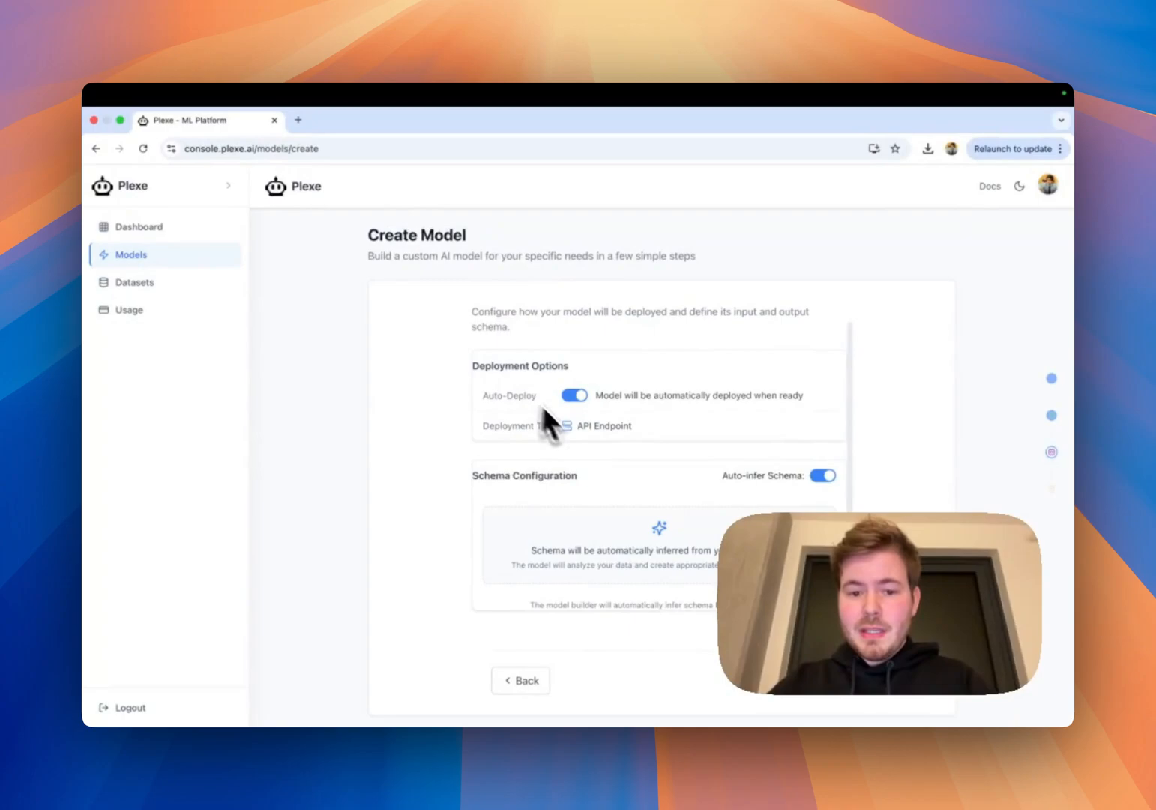
pyautogui.moveTo(660, 462)
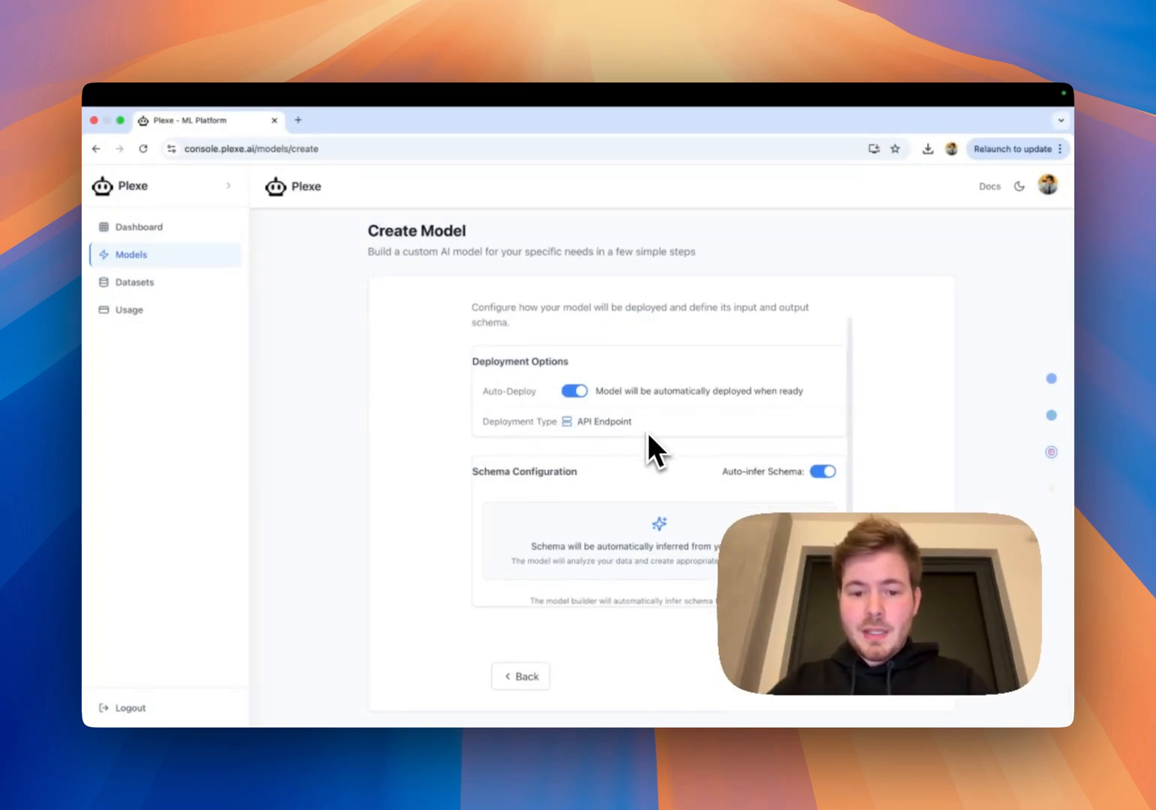
pyautogui.moveTo(522, 498)
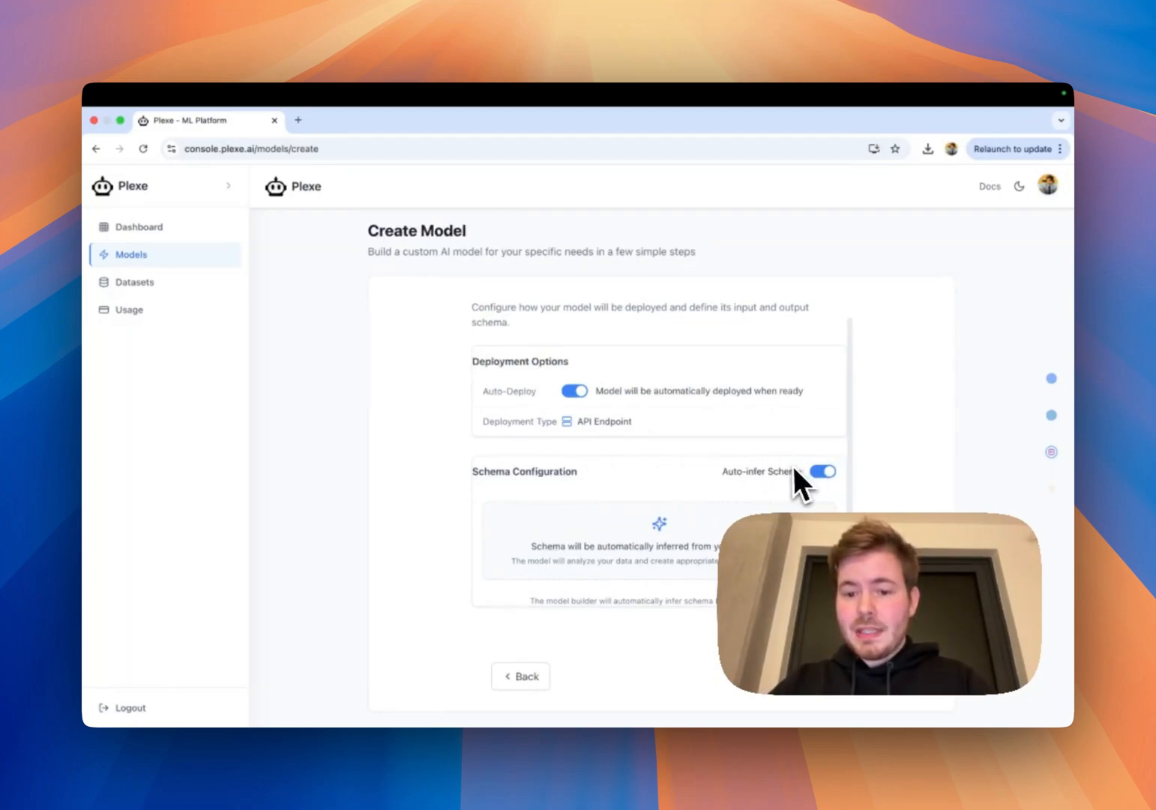
# - Keep Auto-Deploy as an API Endpoint with Auto-infer Schema enabled and proceed
pyautogui.click(823, 471)
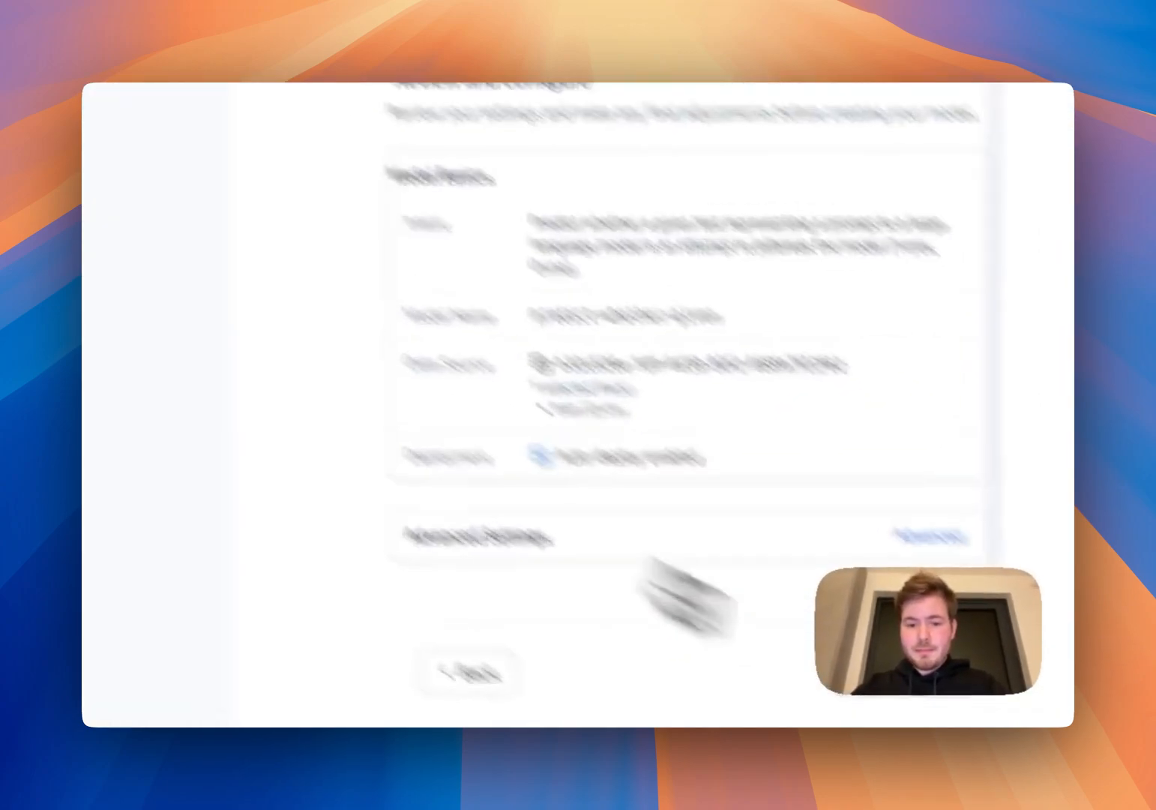
# - Confirm the Review and Configure summary and launch the model build
pyautogui.click(158, 219)
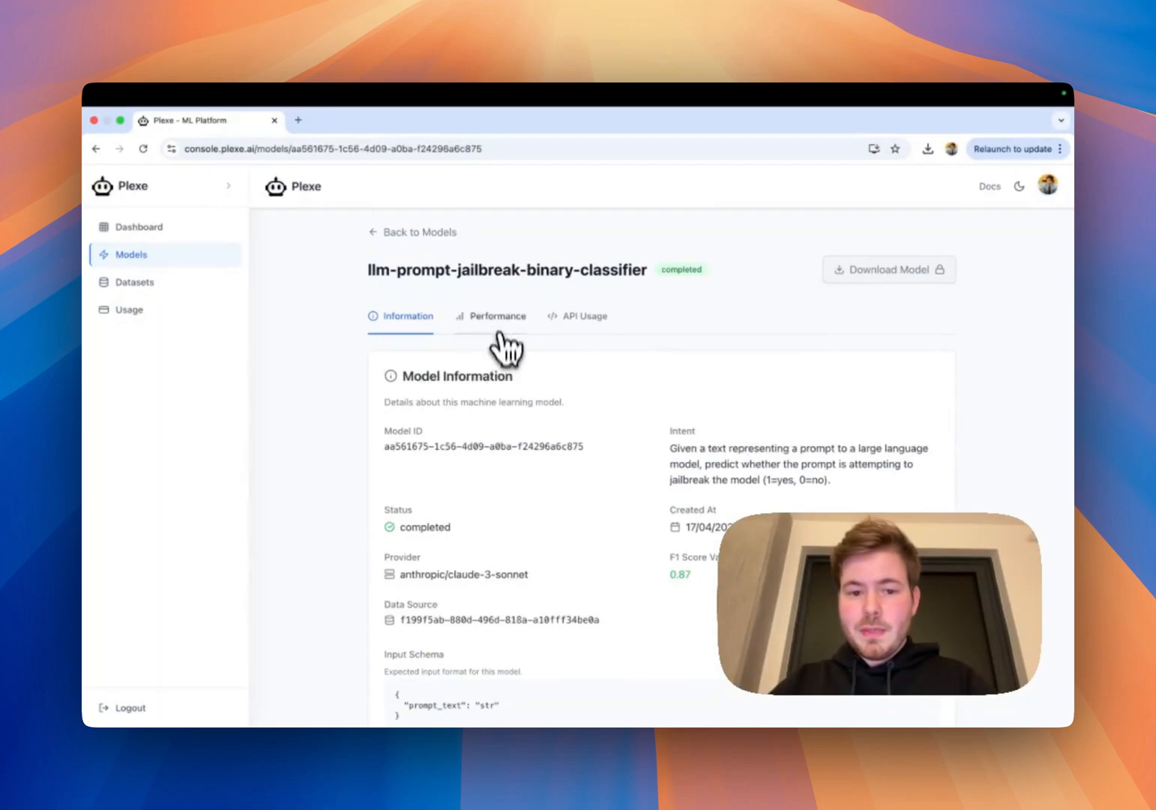
# - View the classifier's Performance metrics (F1 0.8700) and its API Usage curl example
pyautogui.click(498, 315)
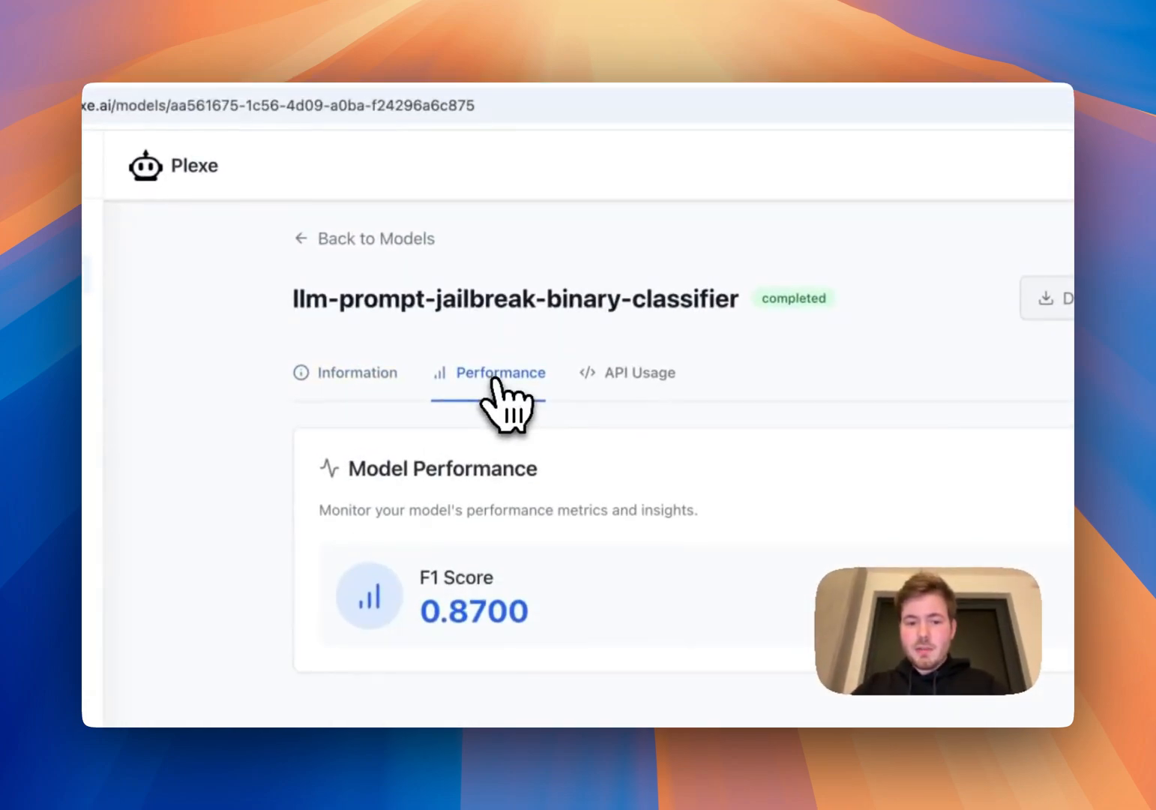
pyautogui.click(639, 372)
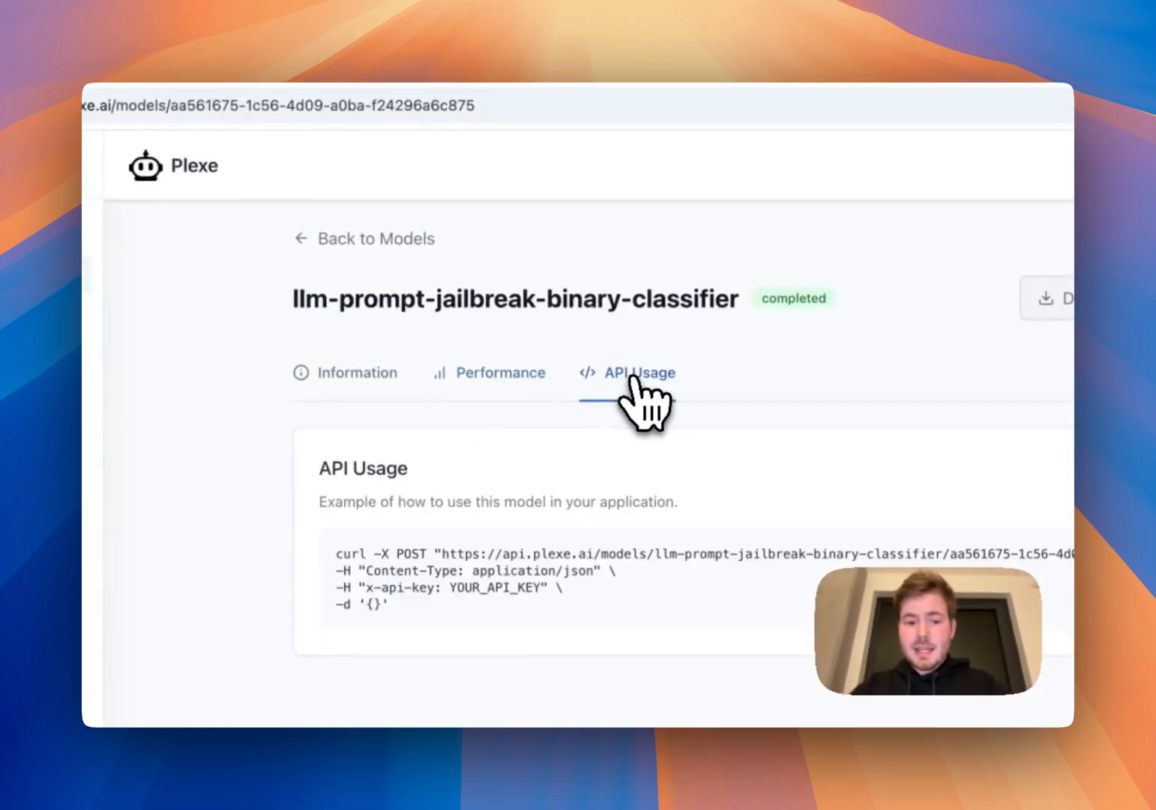